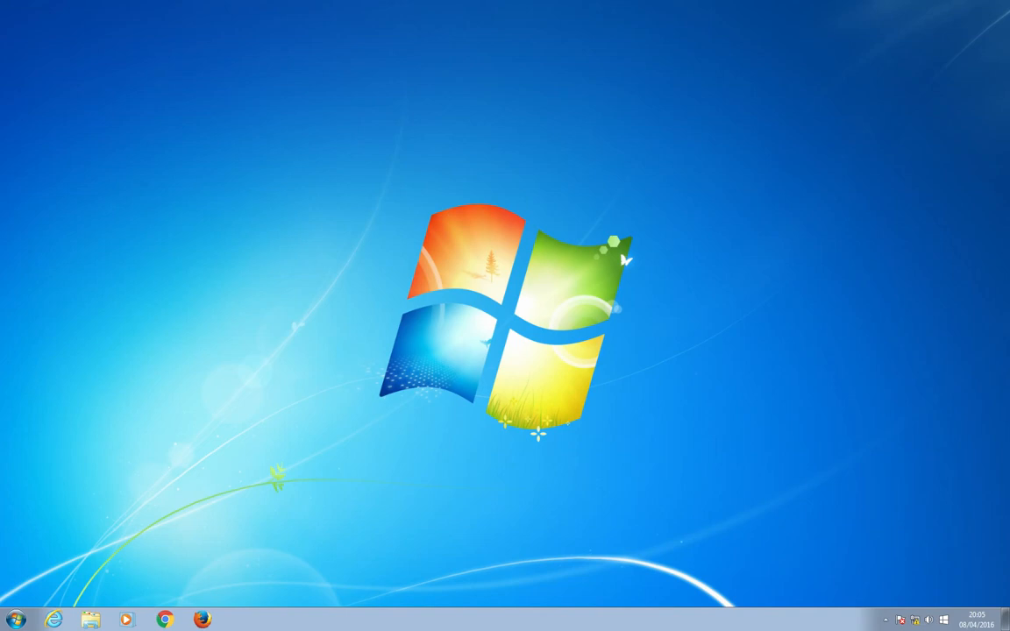
Step: Start Firefox from its taskbar icon
click(204, 620)
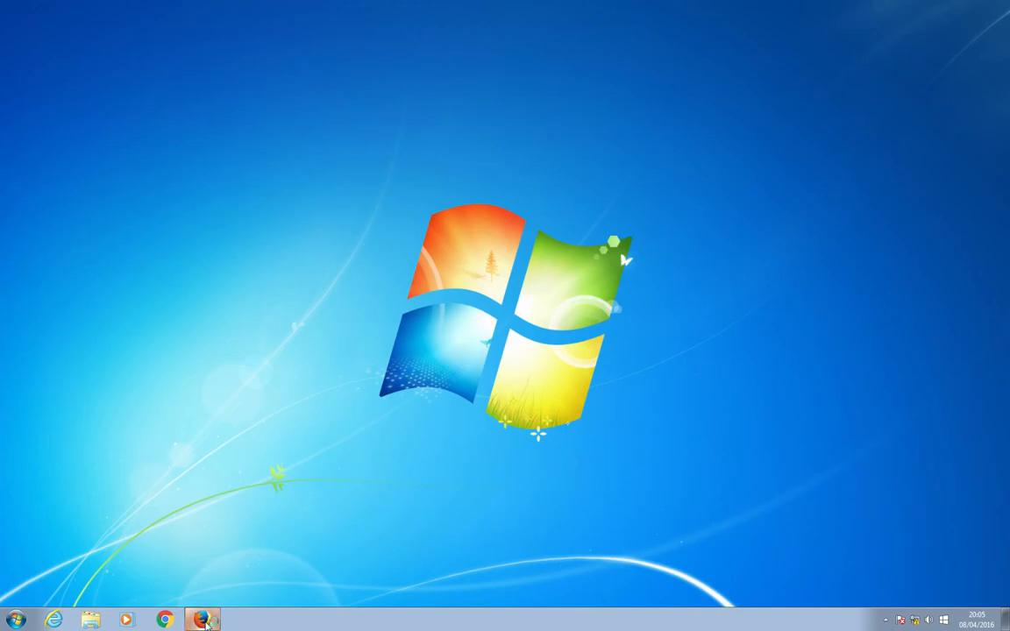
click(201, 620)
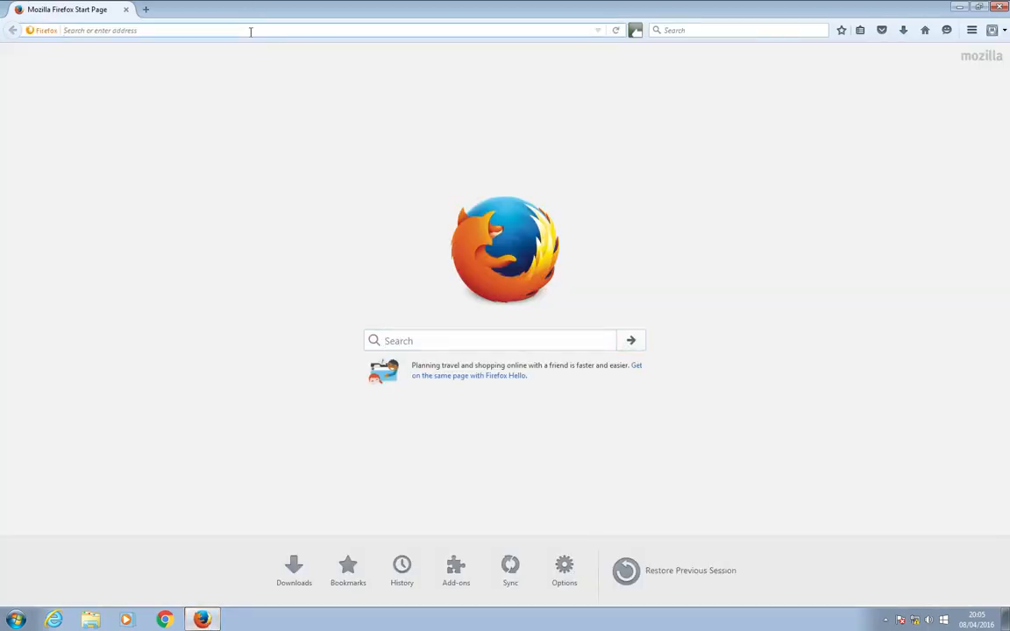
Step: Go to 192.168.2.1 and sign in to the NanoStation M2 airOS interface
text(192.168.2.1/login.cgi?uri=/)
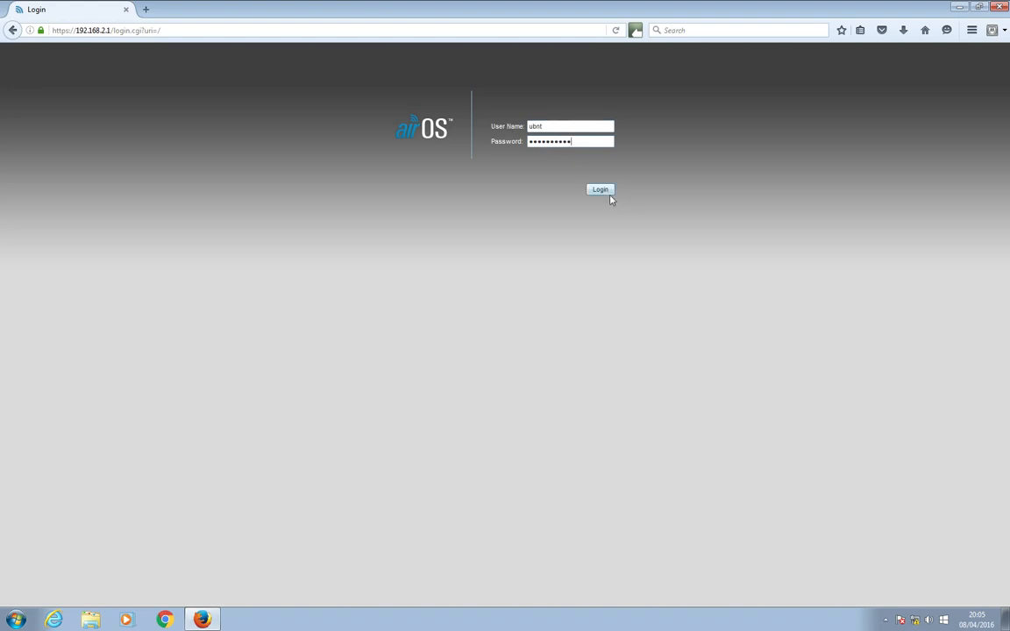
click(600, 189)
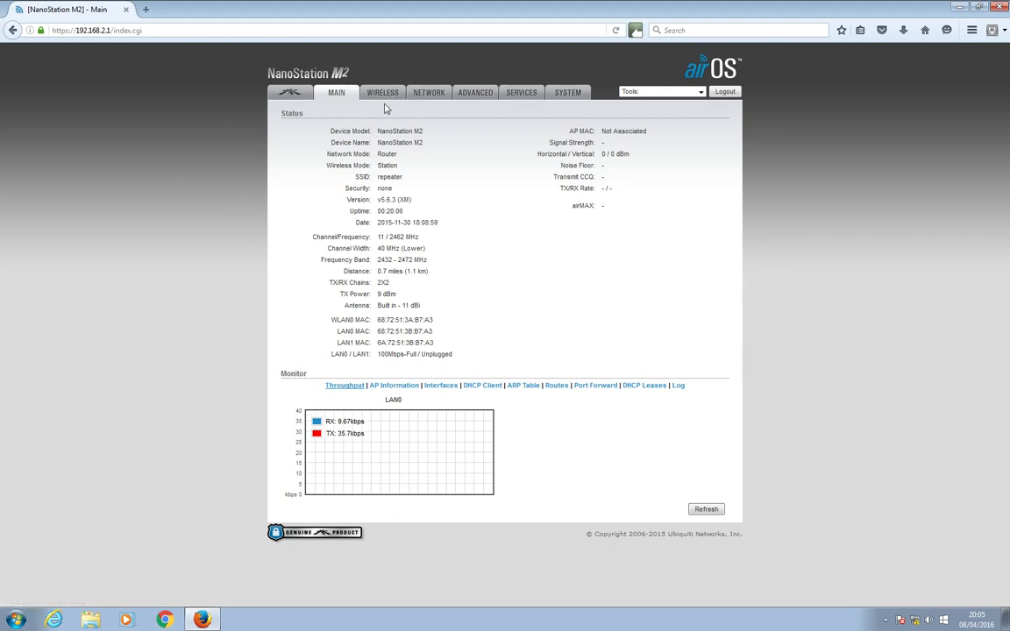
Step: Open the WIRELESS tab showing the current SSID 'repeater'
click(382, 92)
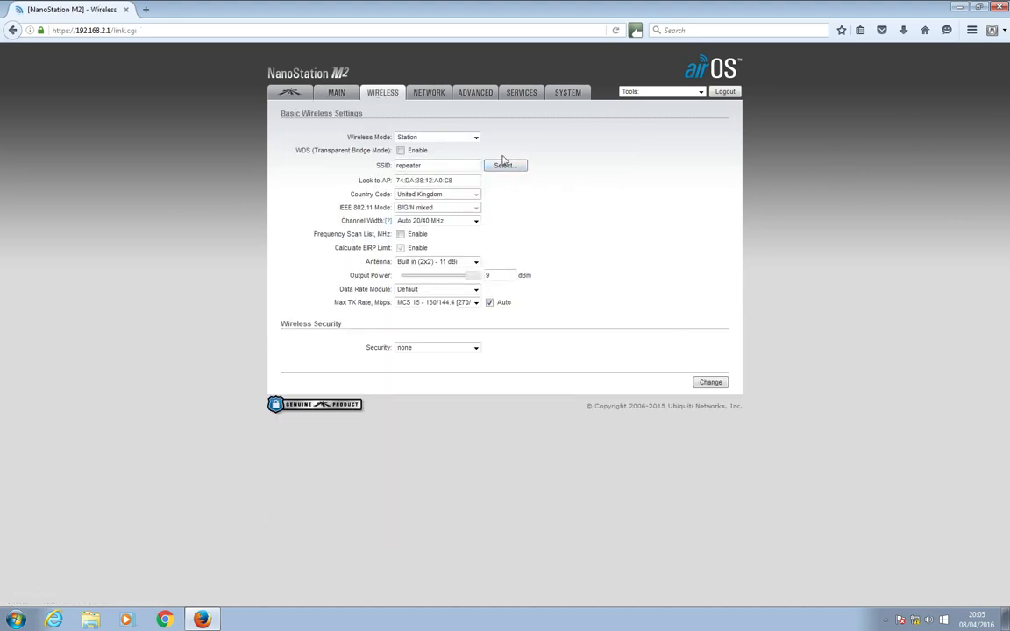
click(505, 166)
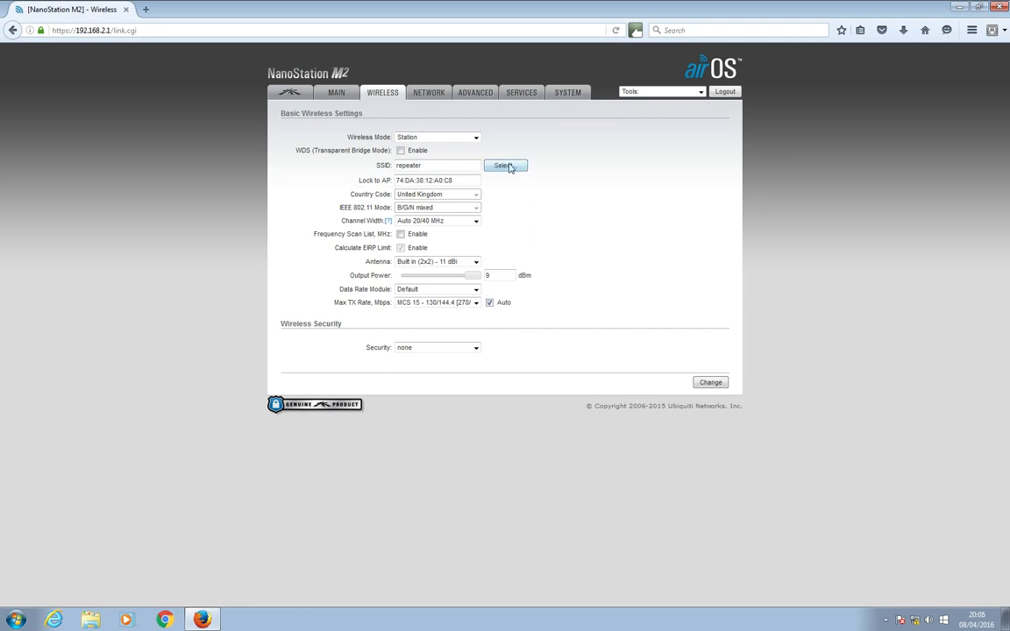
Step: Run a site survey, maximise its window, and sort networks by Signal / Noise
click(505, 166)
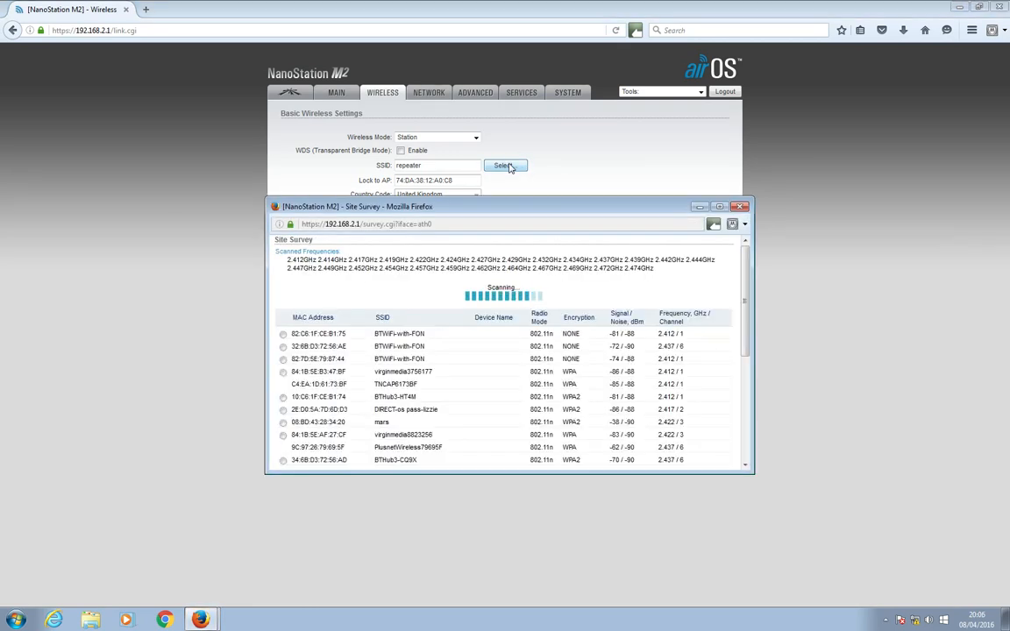
mouse_move(613, 217)
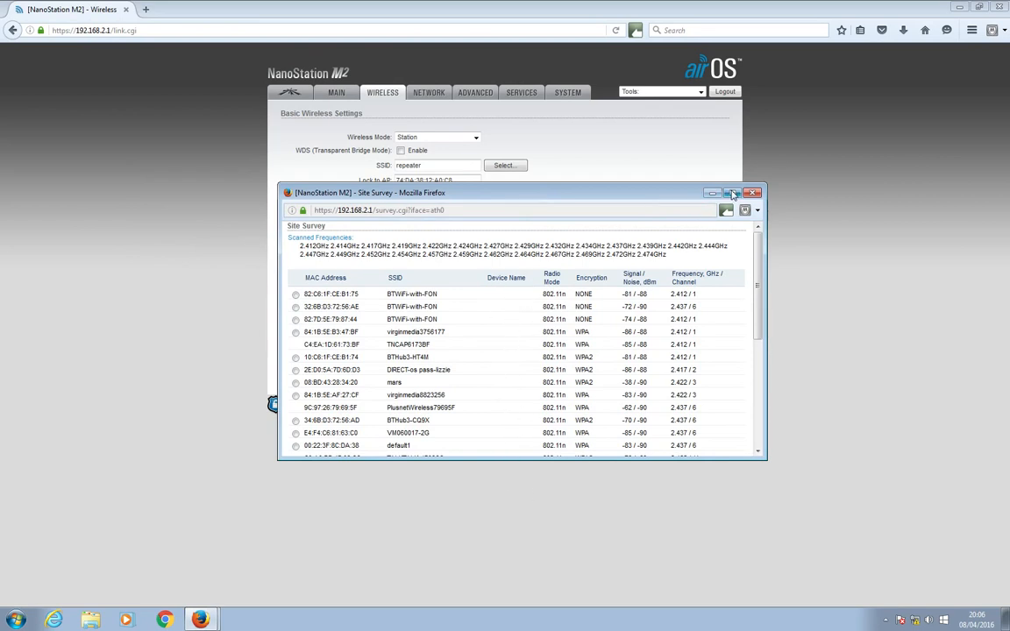
click(741, 192)
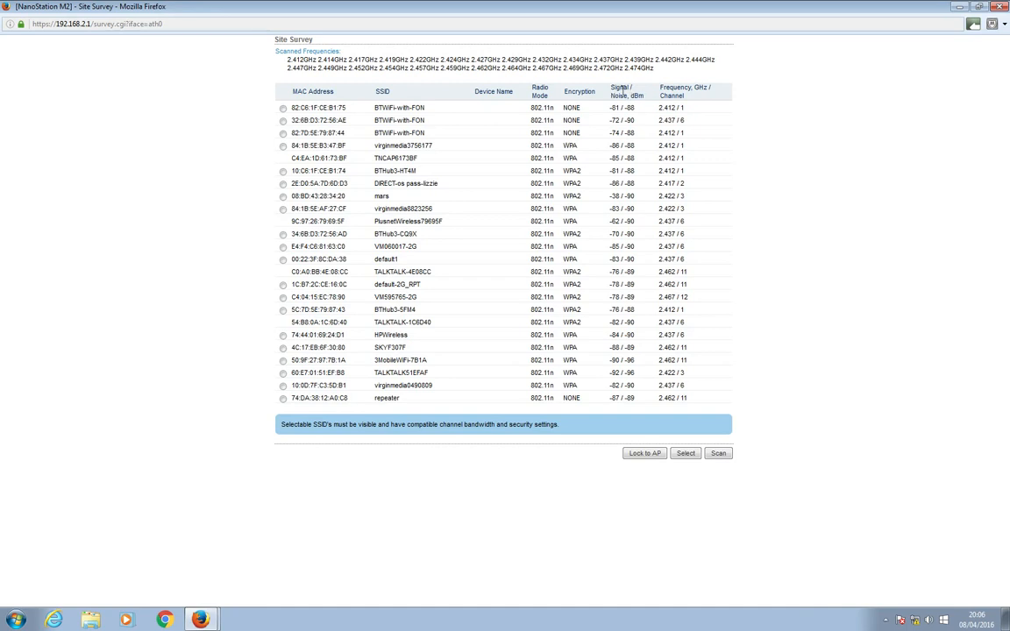
mouse_move(622, 88)
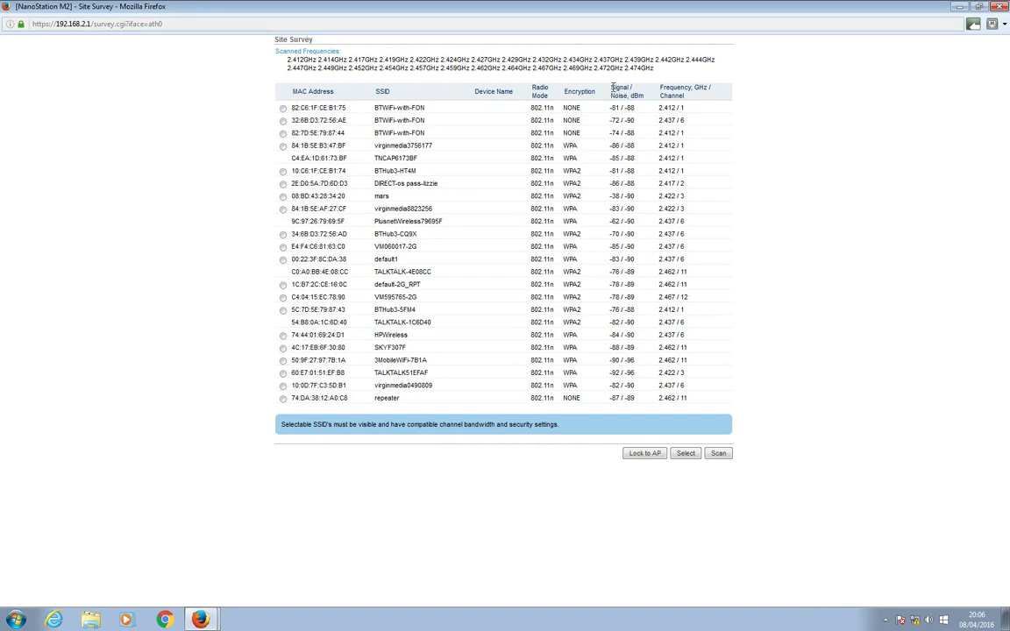
click(621, 91)
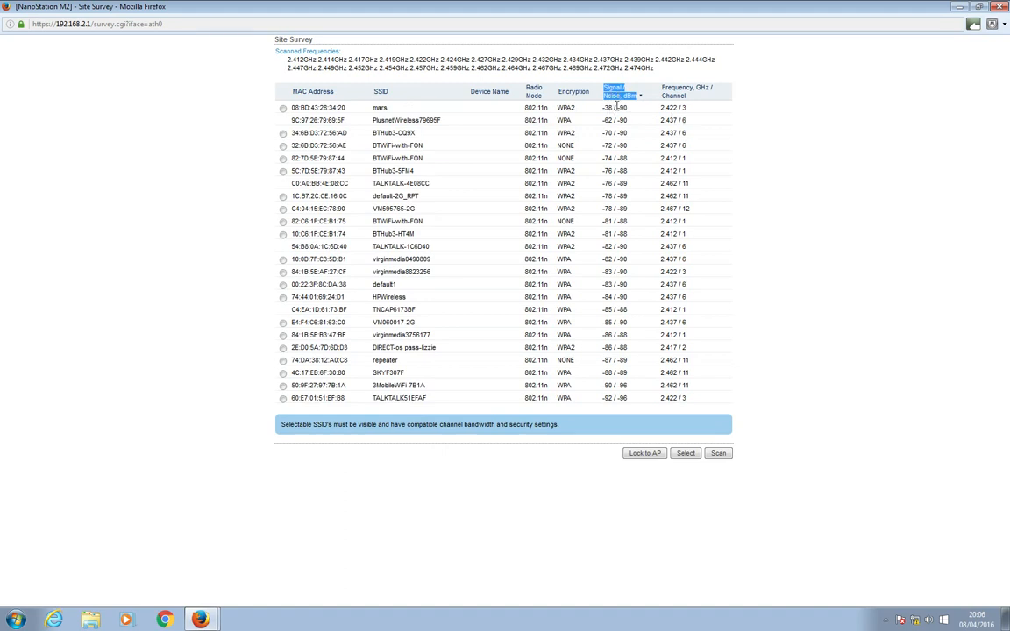
mouse_move(828, 350)
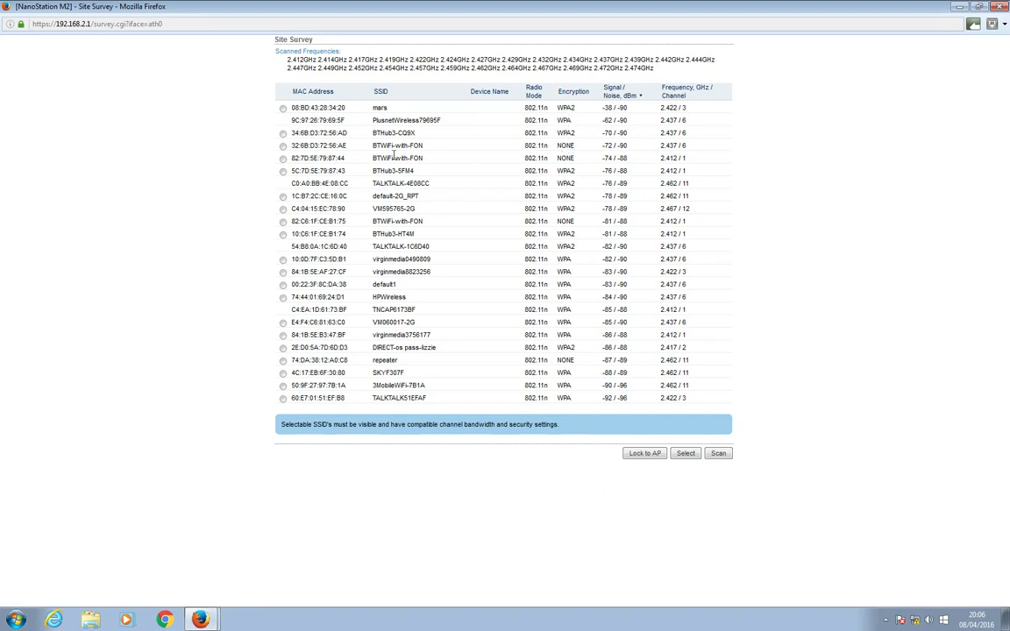
mouse_move(583, 147)
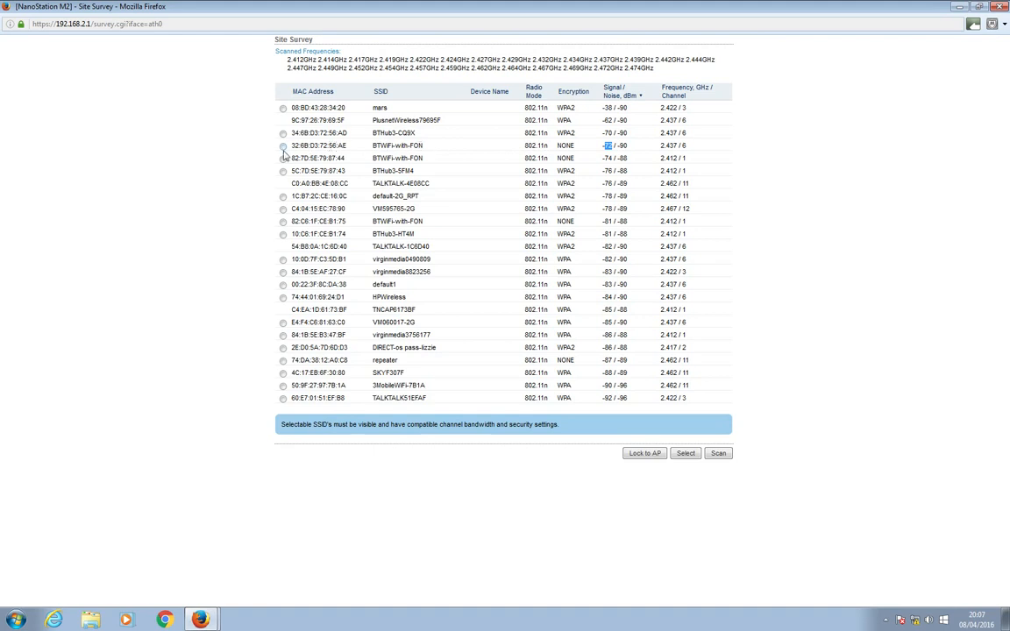
Step: Pick the -72 dBm BTWiFi-with-FON network and lock to AP 32:6B:D3:72:56:AE
click(283, 144)
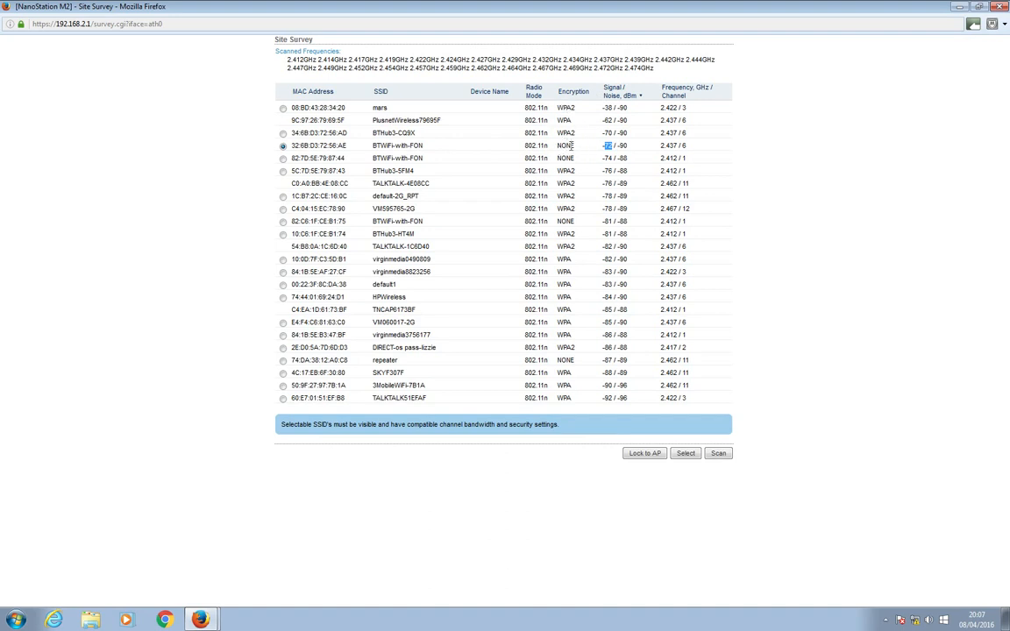
mouse_move(644, 453)
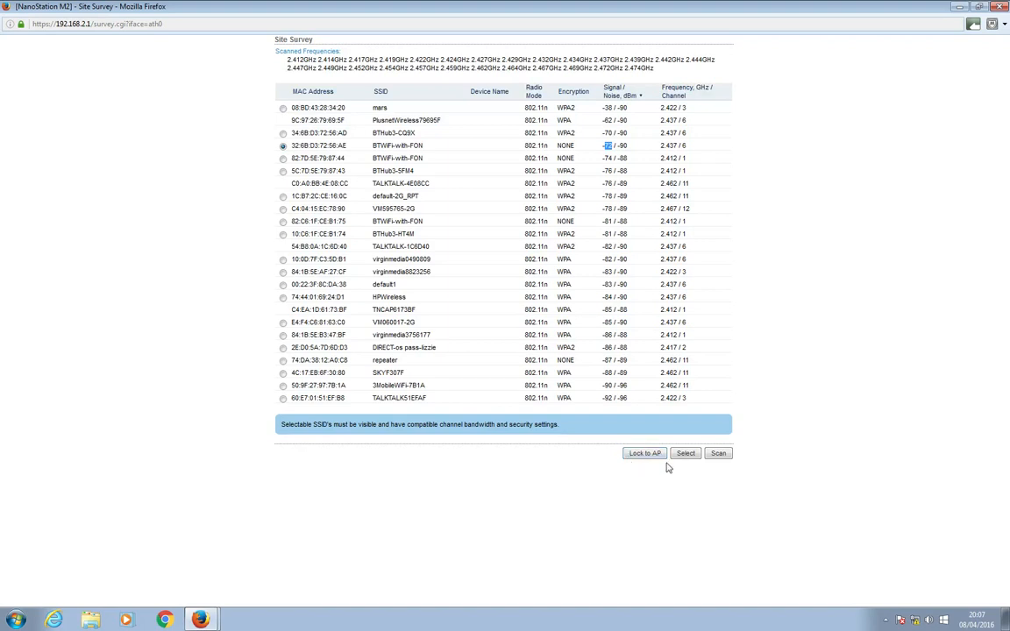
click(685, 453)
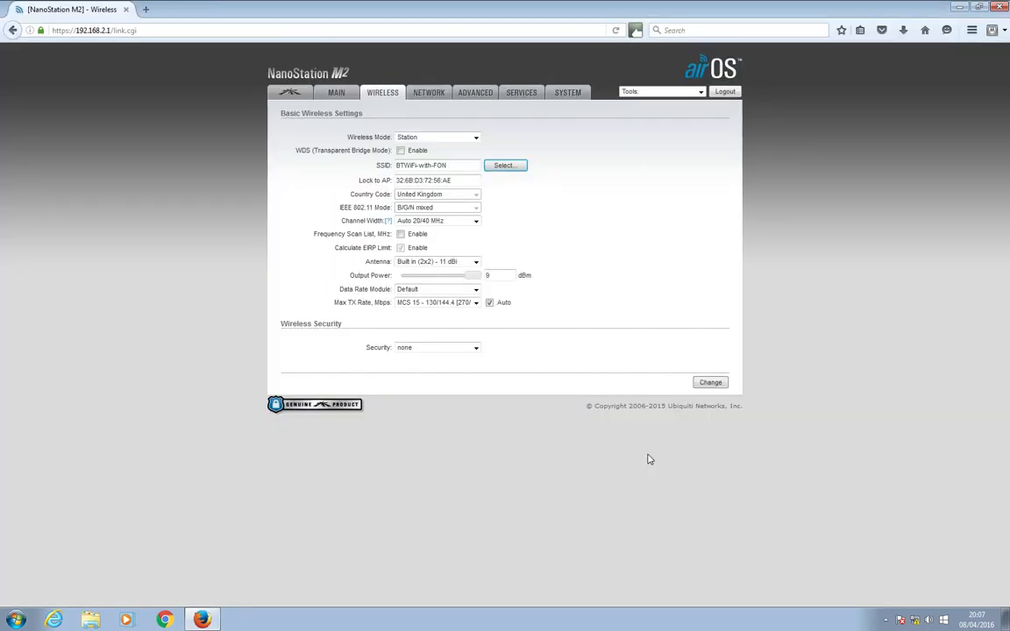
mouse_move(653, 196)
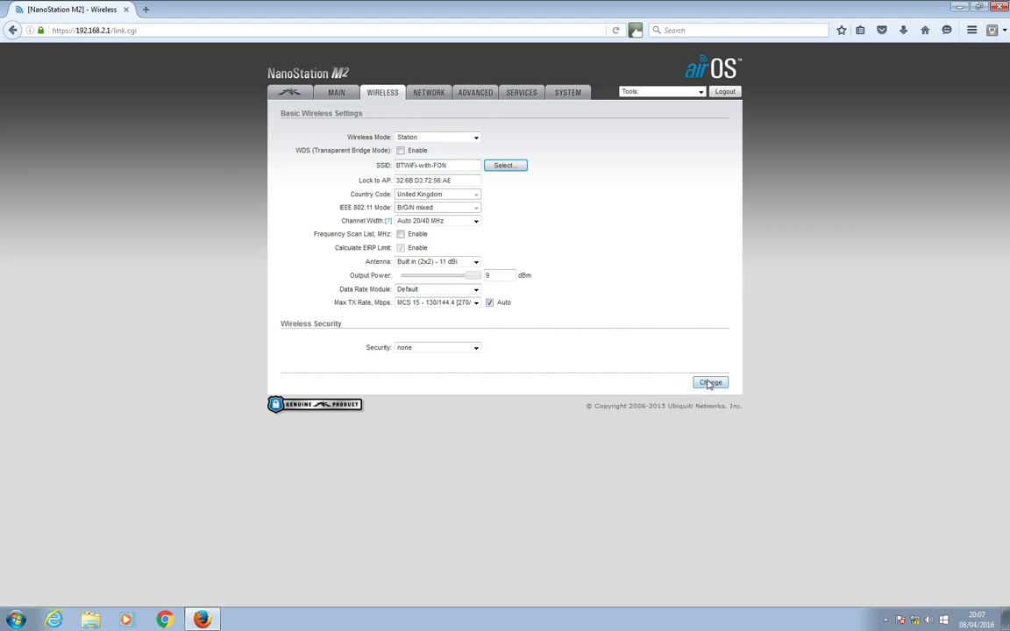
Step: Submit the BTWiFi-with-FON, security-none settings with Change, then Apply them
click(711, 382)
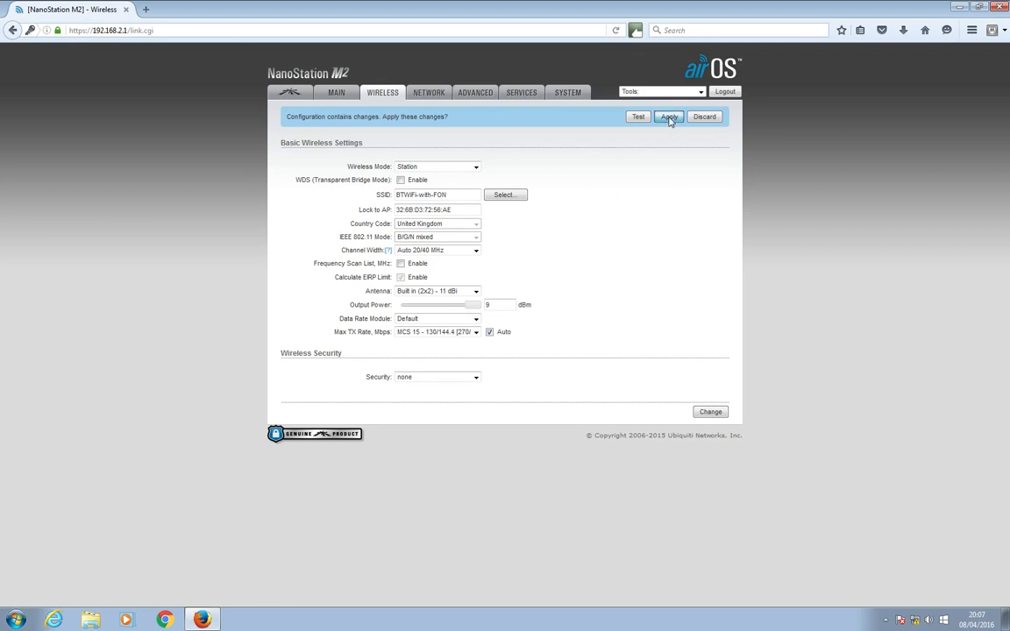
click(668, 116)
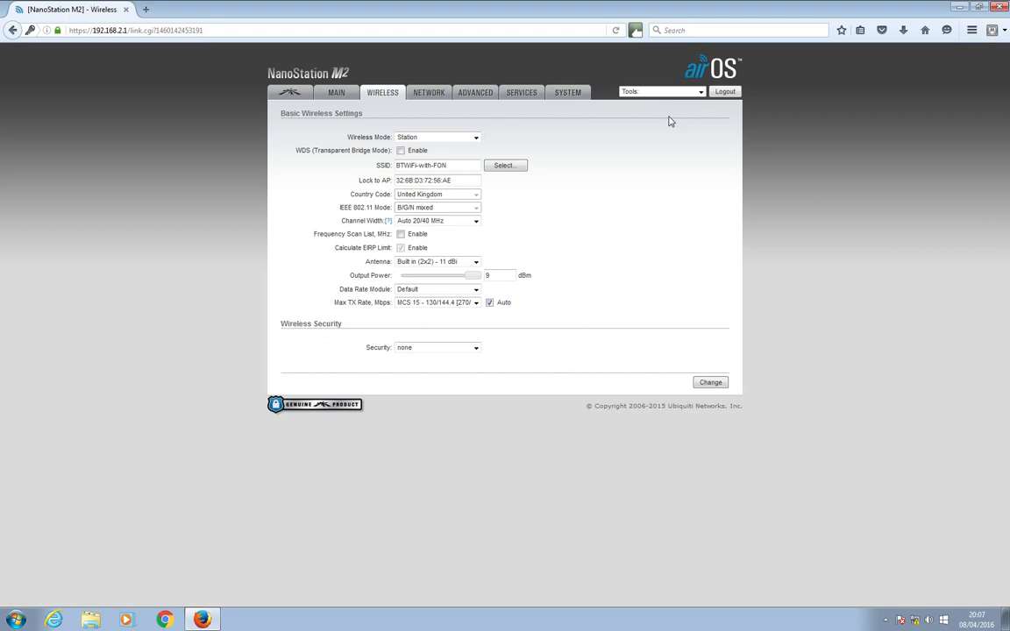
mouse_move(690, 224)
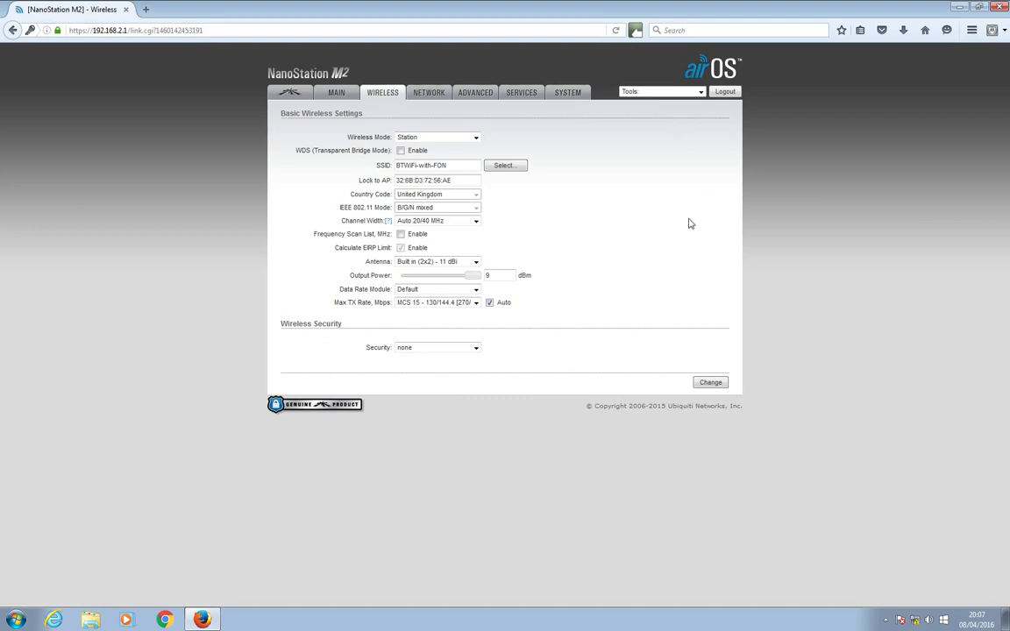
mouse_move(169, 114)
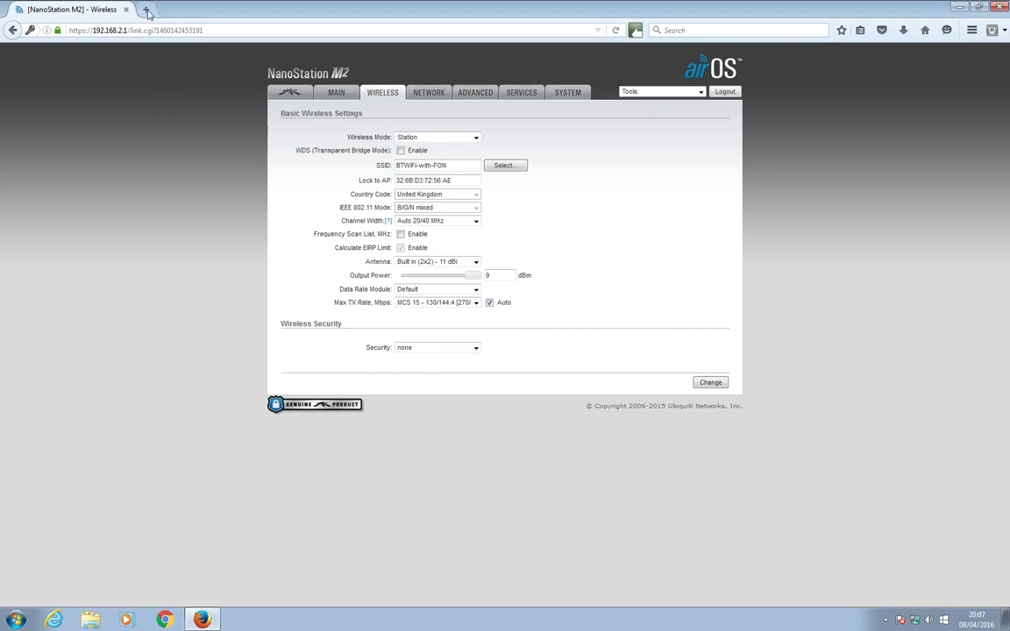
Step: In a new tab, reload to reach the BT Wi-fi portal and log in as a Fon customer
click(148, 9)
text(www.motorhometour.co.uk)
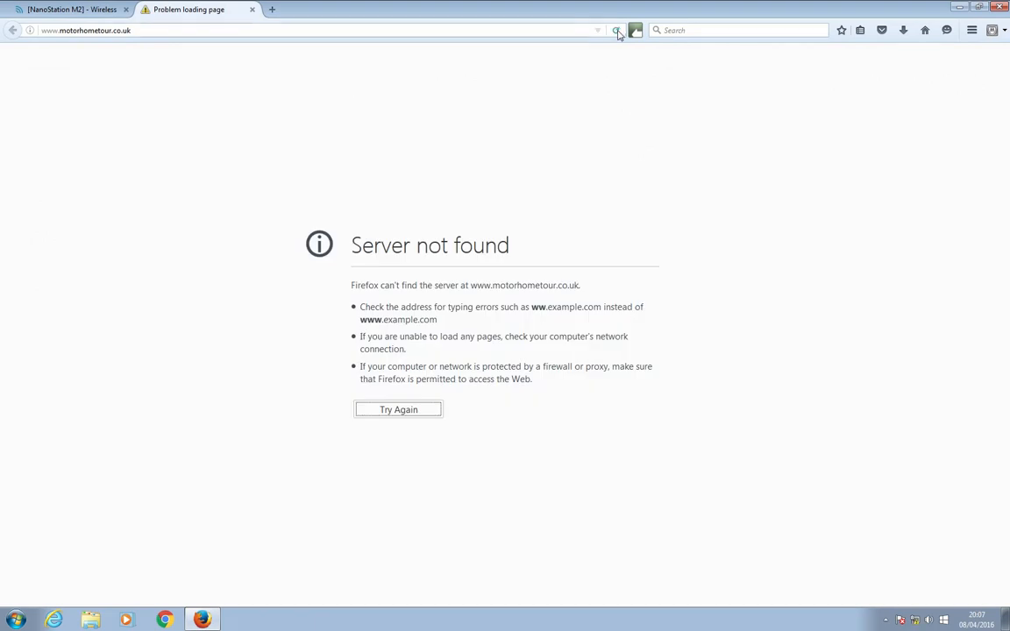
click(618, 30)
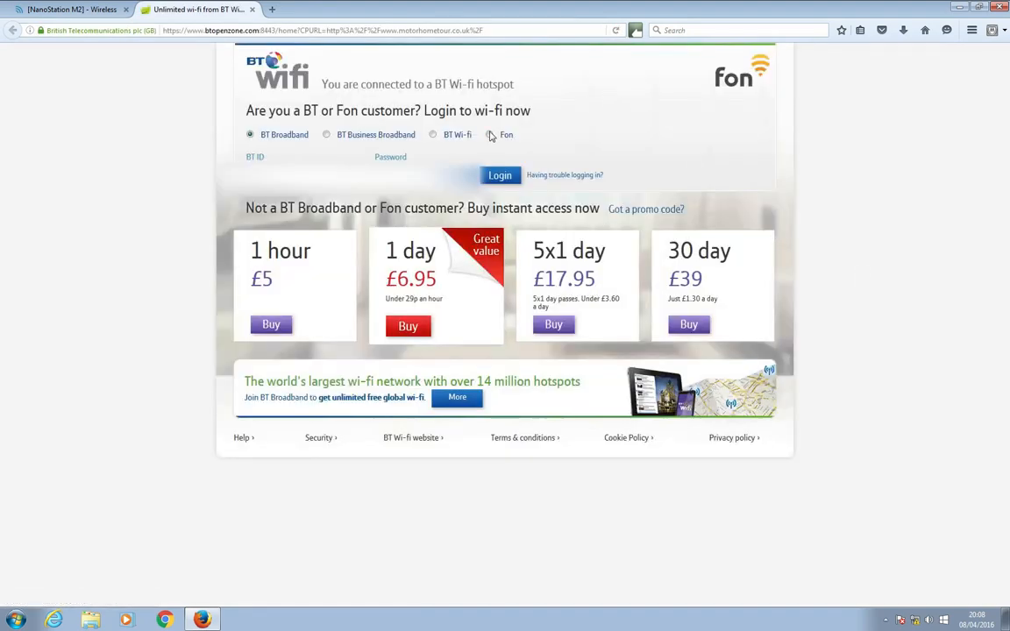
click(489, 134)
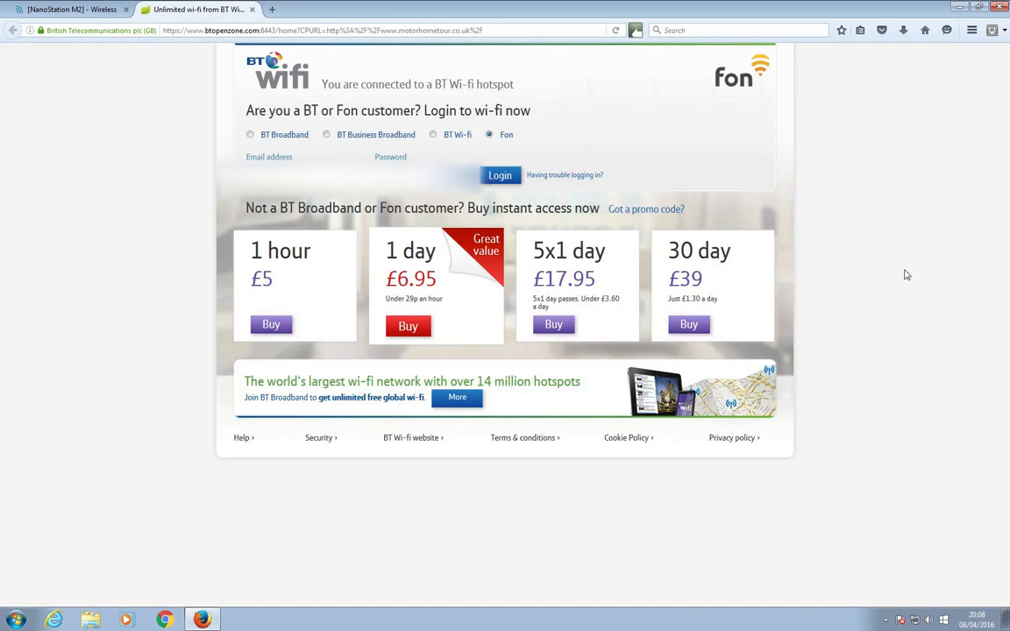
click(499, 175)
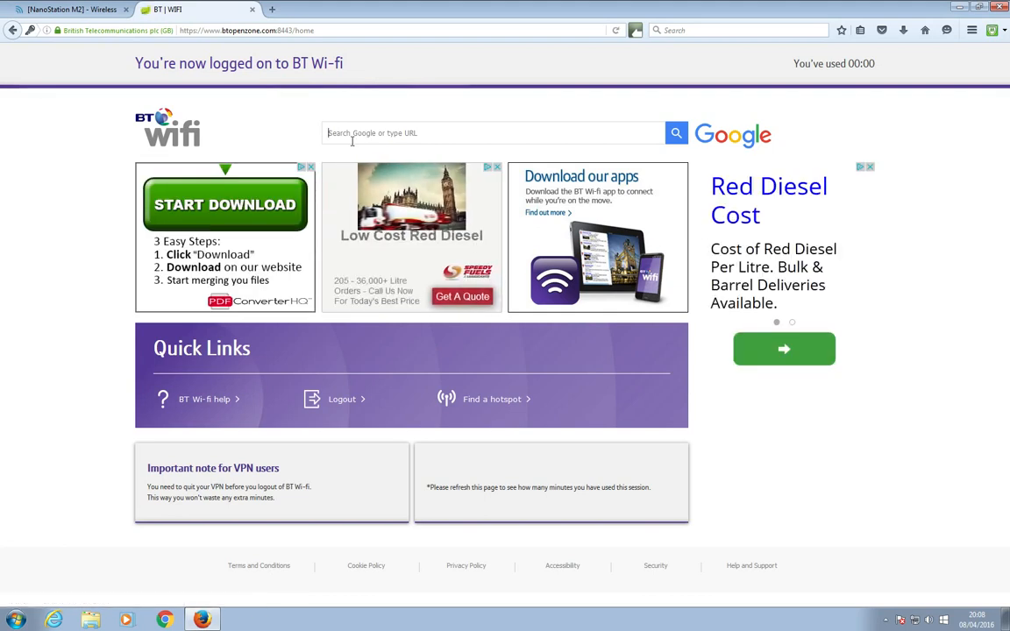
Step: Load motorhometour.co.uk, scroll down, and browse two gallery photos before closing the lightbox
click(246, 30)
text(www.motorhometour.co.uk)
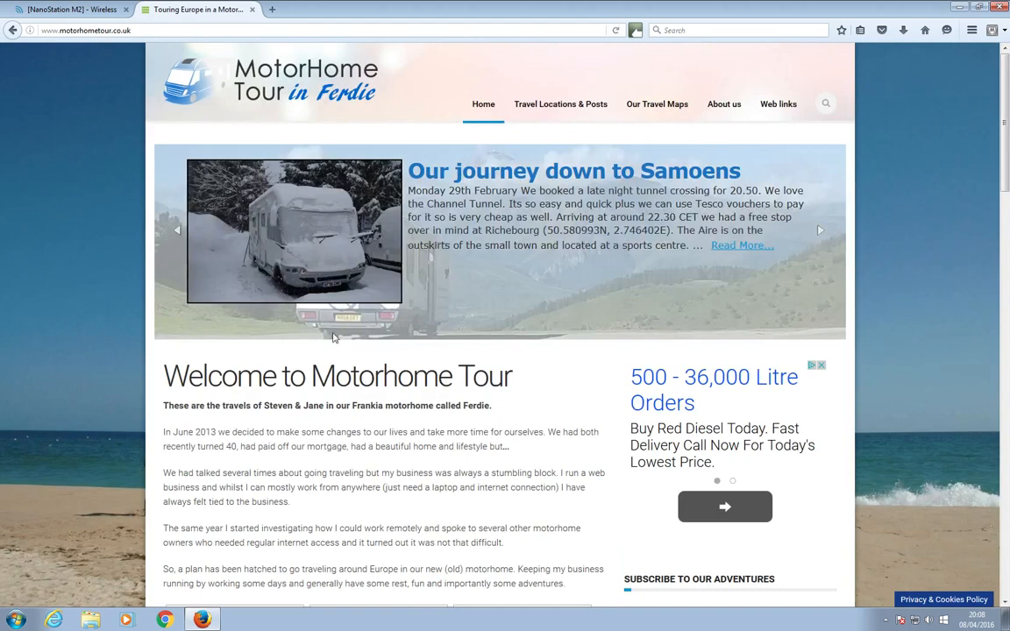
scroll(down, 3)
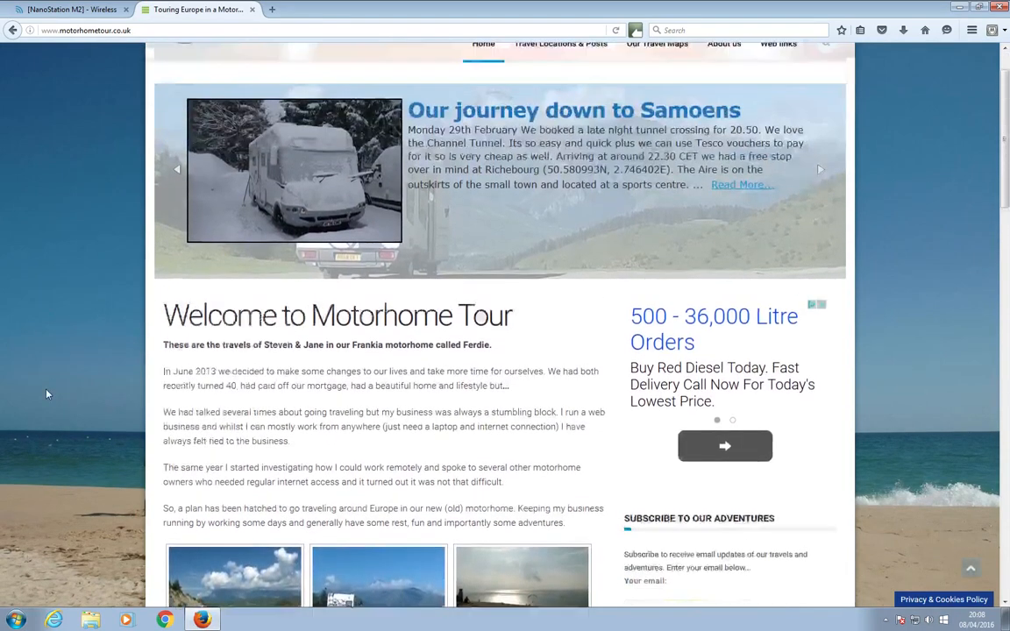
scroll(down, 3)
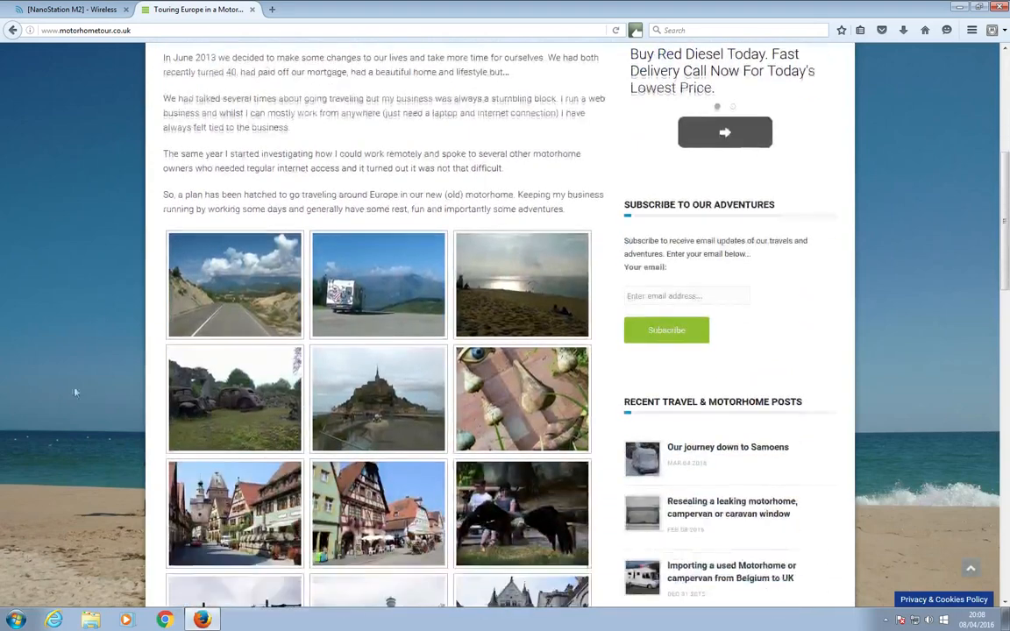
click(234, 284)
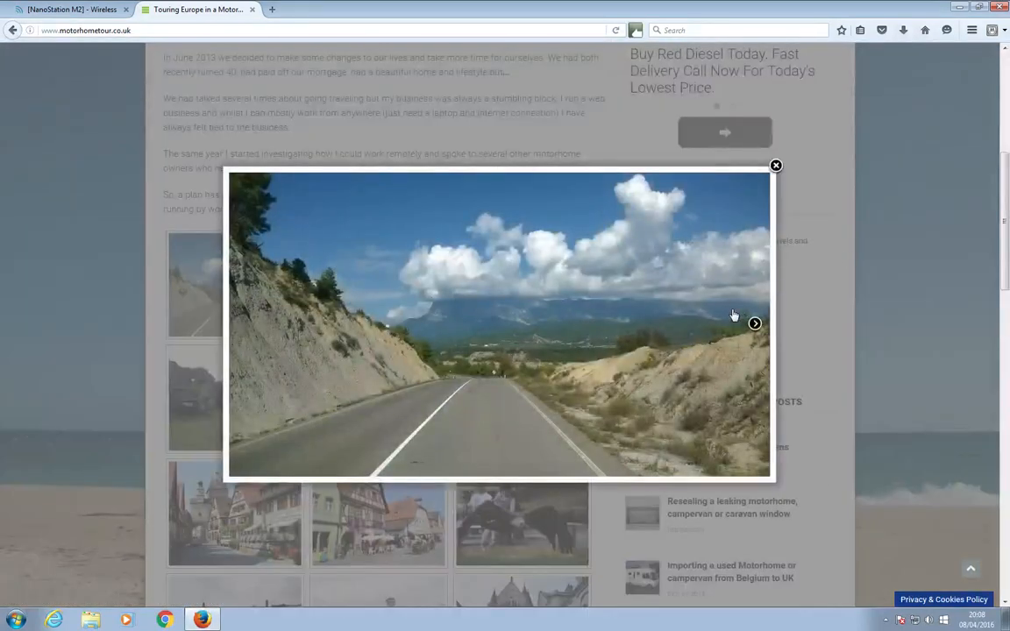
click(754, 323)
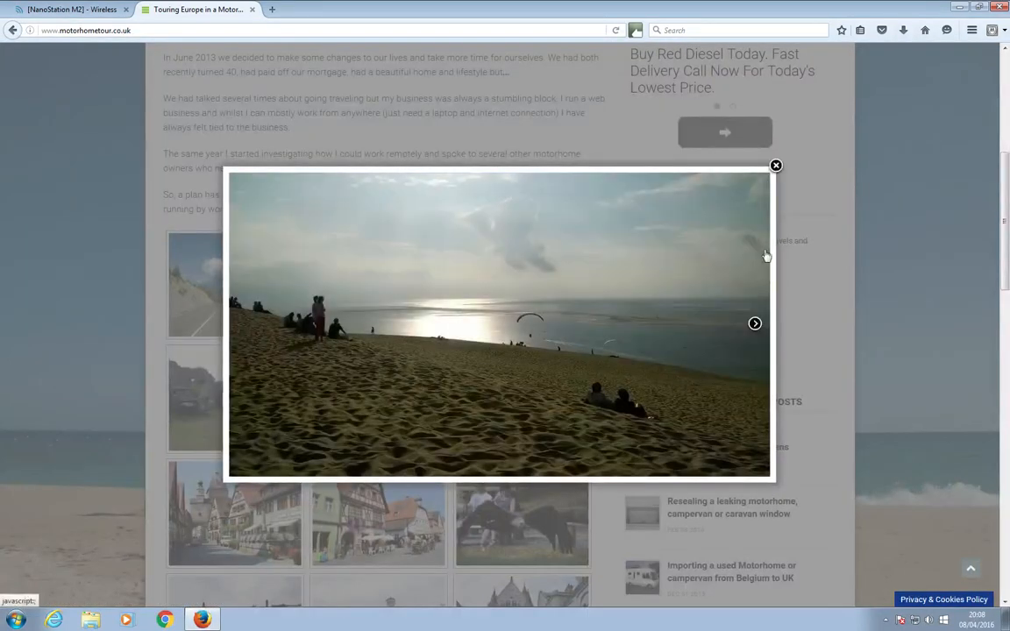
click(775, 165)
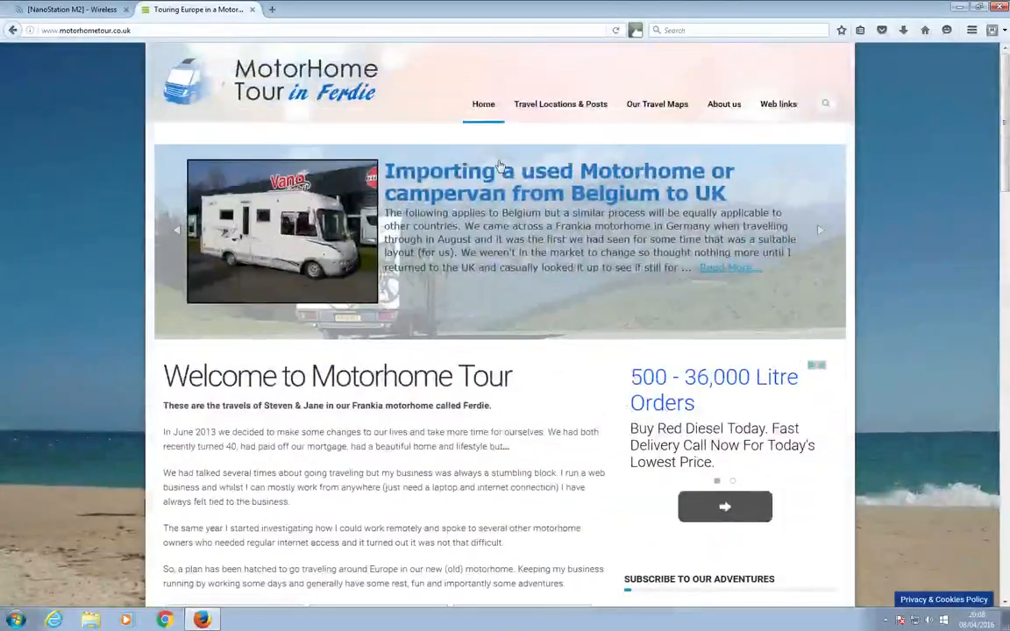
Step: Open the 'Importing a used Motorhome from Belgium to UK' post and scroll through it
click(558, 181)
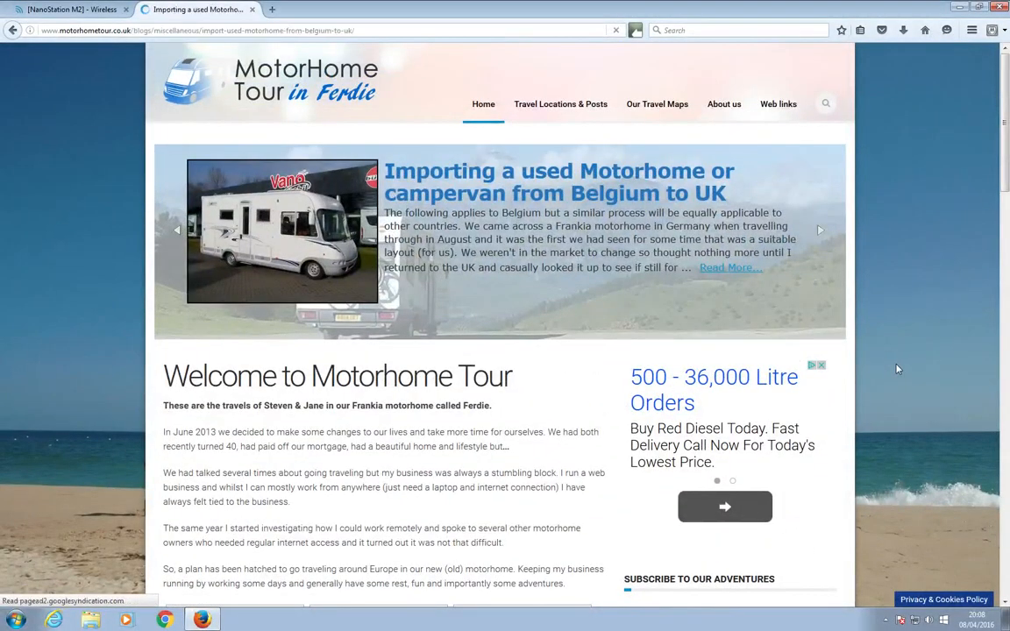
scroll(down, 3)
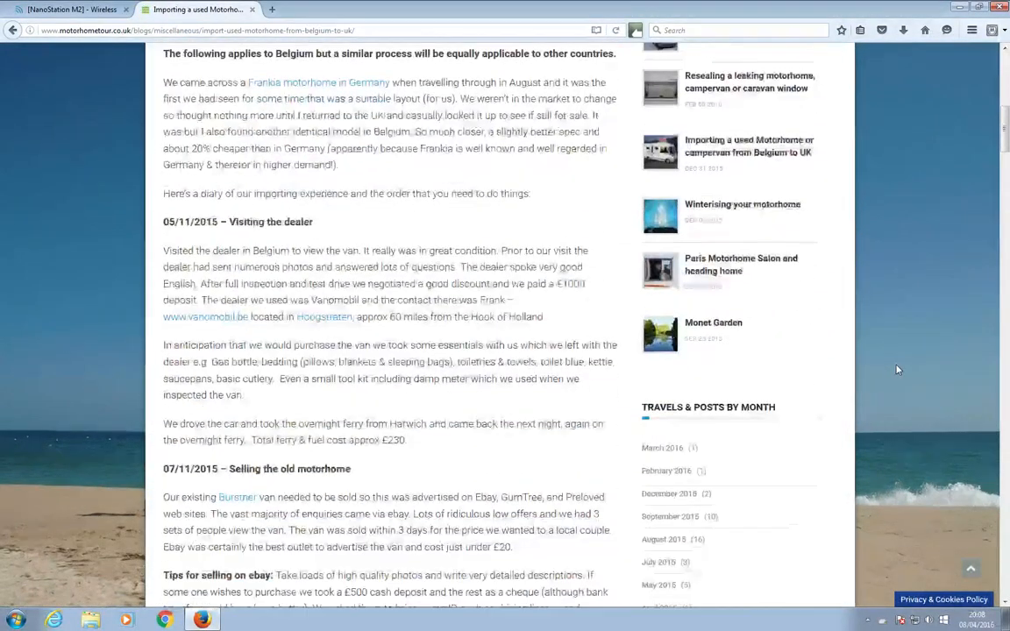
scroll(up, 3)
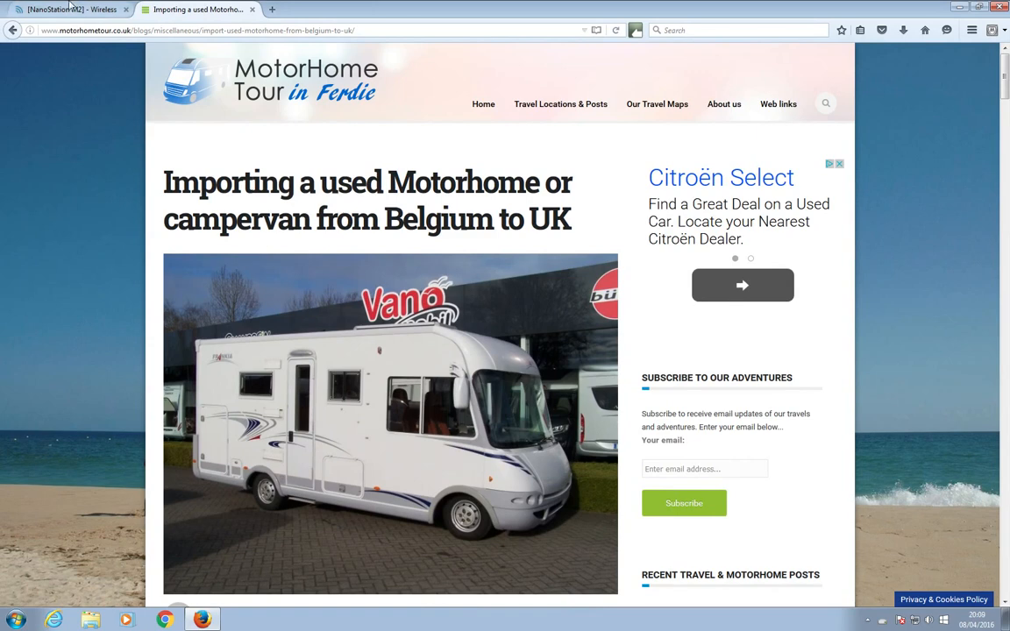
Step: Back on the NanoStation tab, survey networks and lock onto mars AP 08:BD:43:28:34:20
click(66, 9)
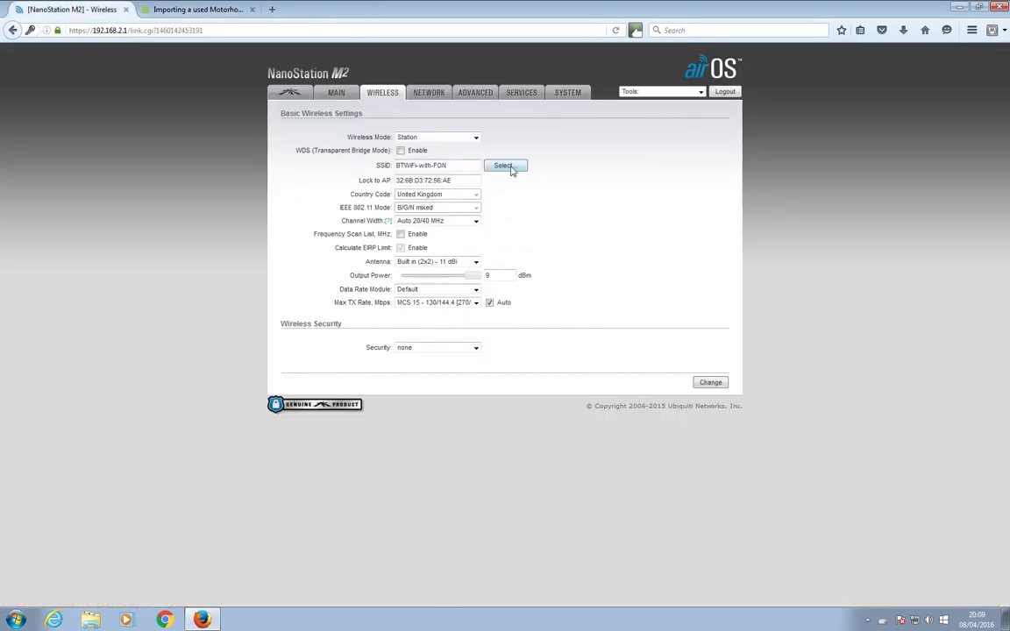
click(504, 165)
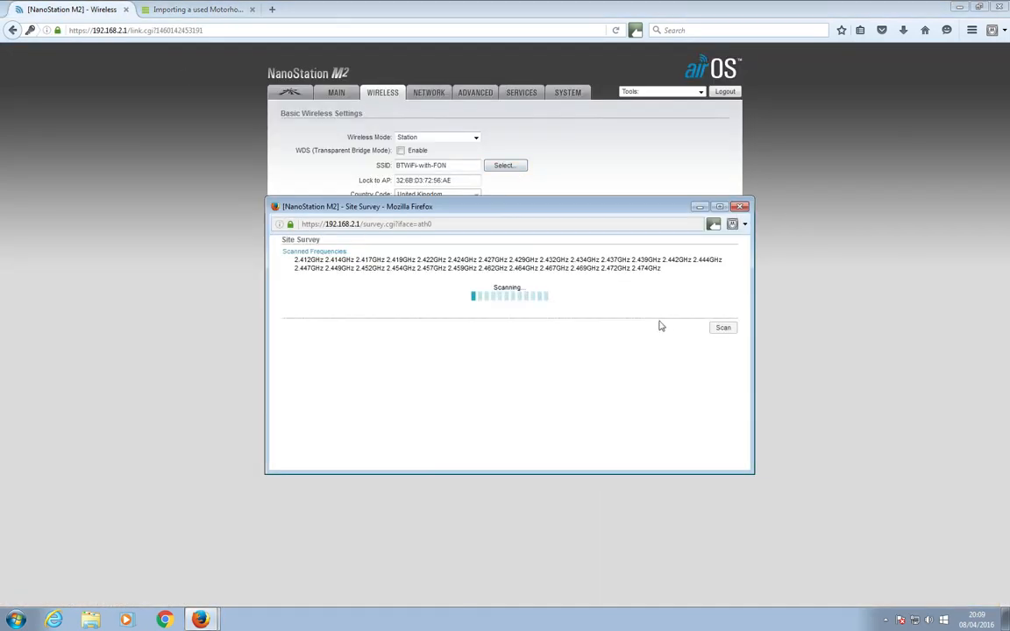
click(719, 206)
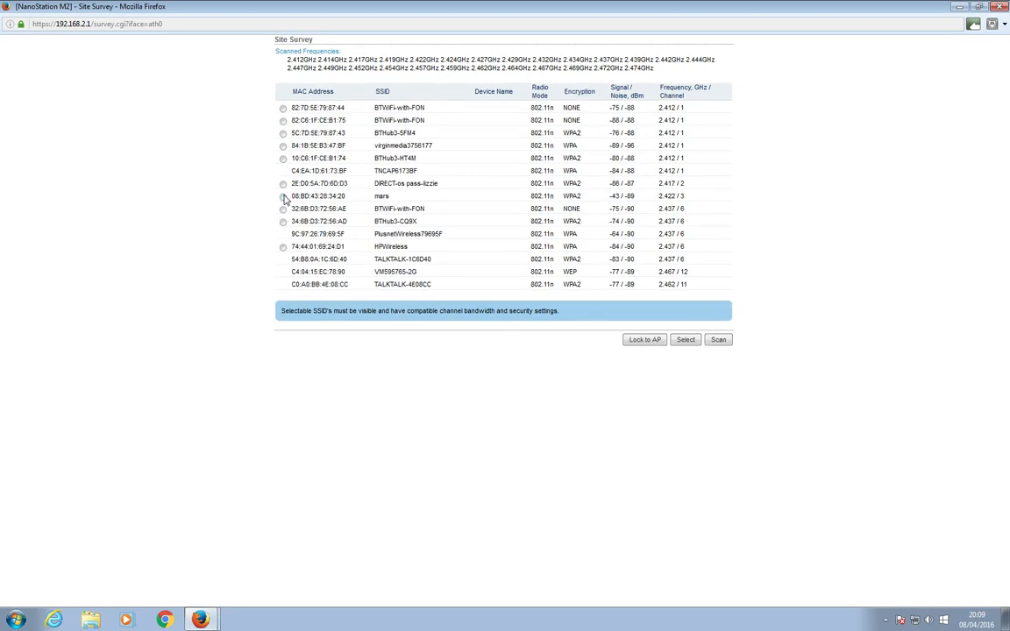
click(282, 195)
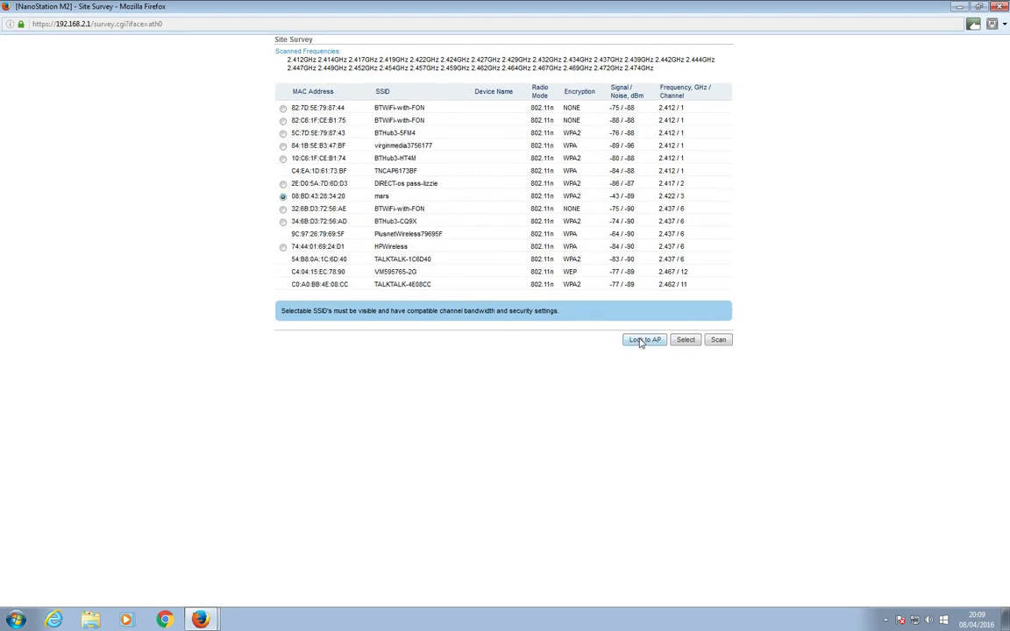
click(644, 339)
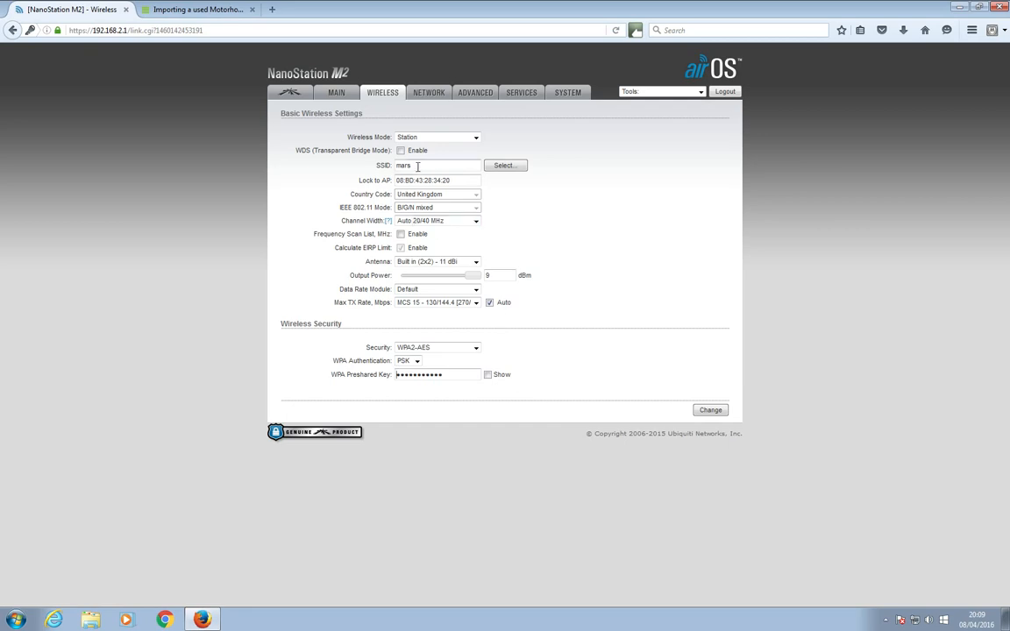
mouse_move(449, 374)
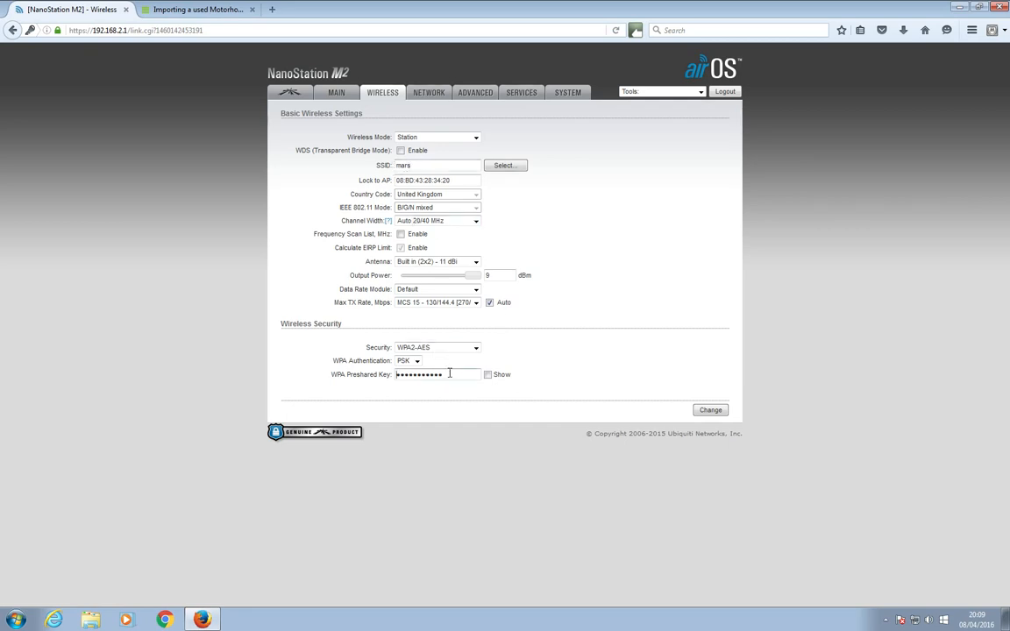